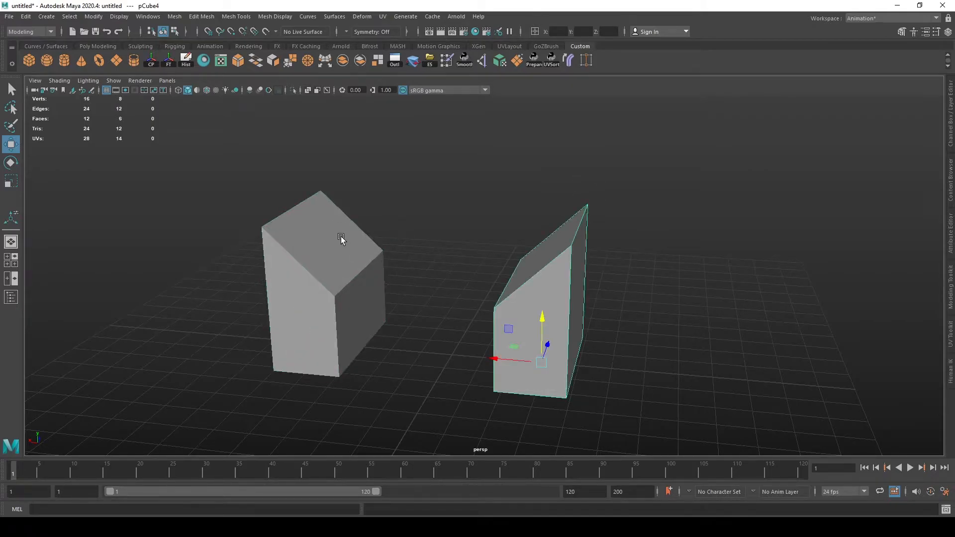
Select the two slanted boxes and combine them into one mesh via the Mesh menu
{"action": "left_click", "coordinate": [340, 237]}
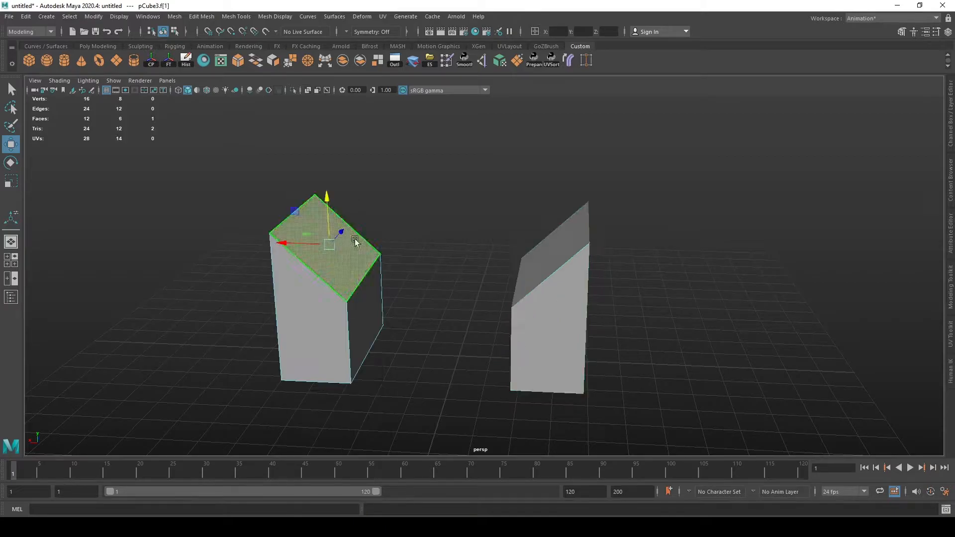
{"action": "left_click", "coordinate": [619, 235]}
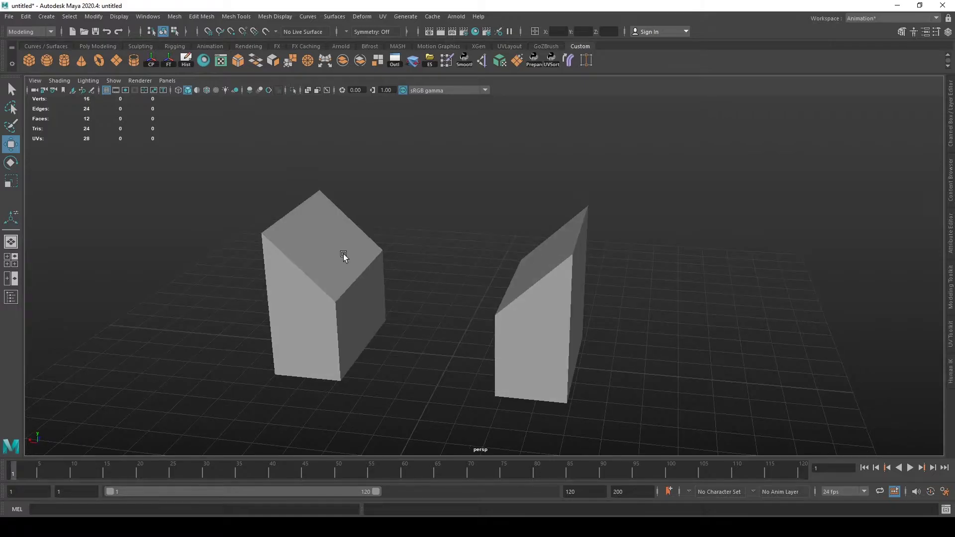
{"action": "left_click", "coordinate": [342, 256]}
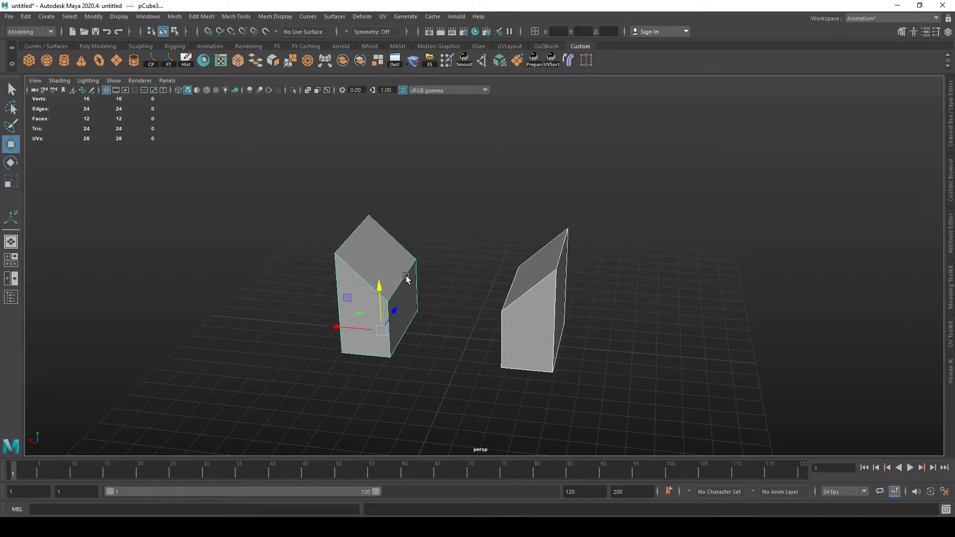
{"action": "mouse_move", "coordinate": [503, 291]}
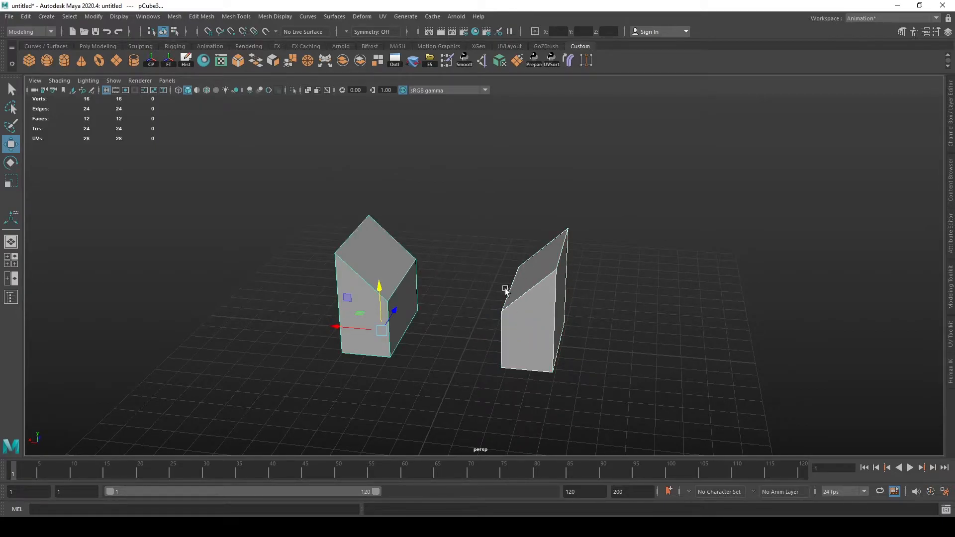
{"action": "mouse_move", "coordinate": [513, 259]}
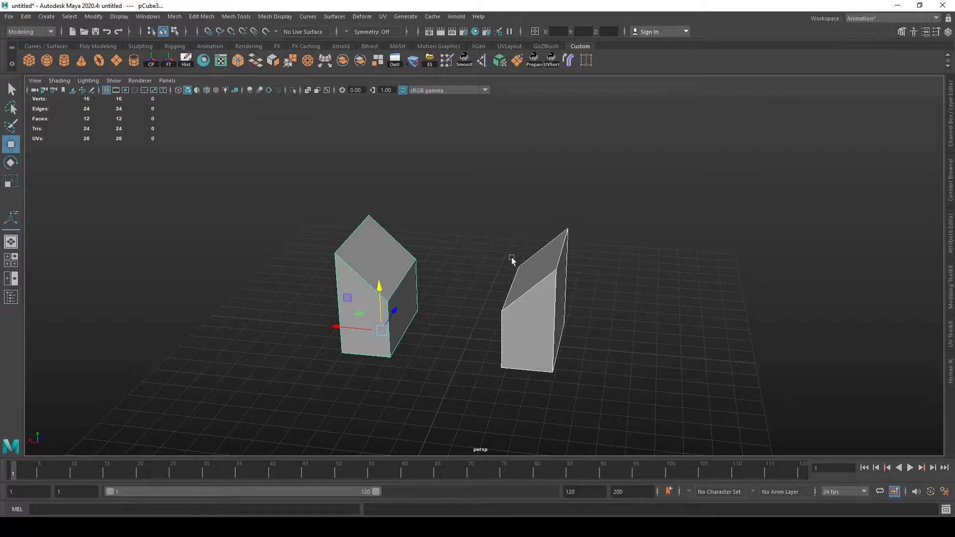
{"action": "mouse_move", "coordinate": [375, 289]}
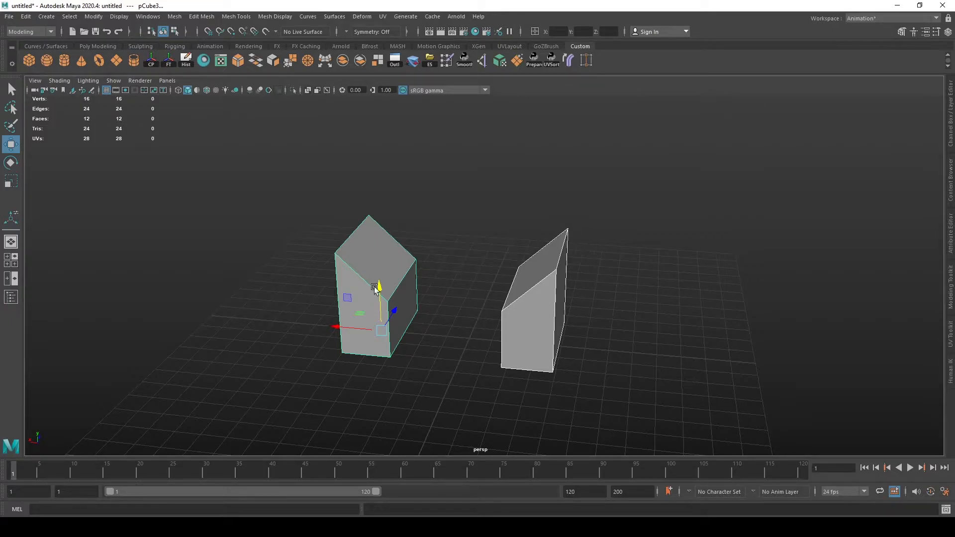
{"action": "mouse_move", "coordinate": [327, 272]}
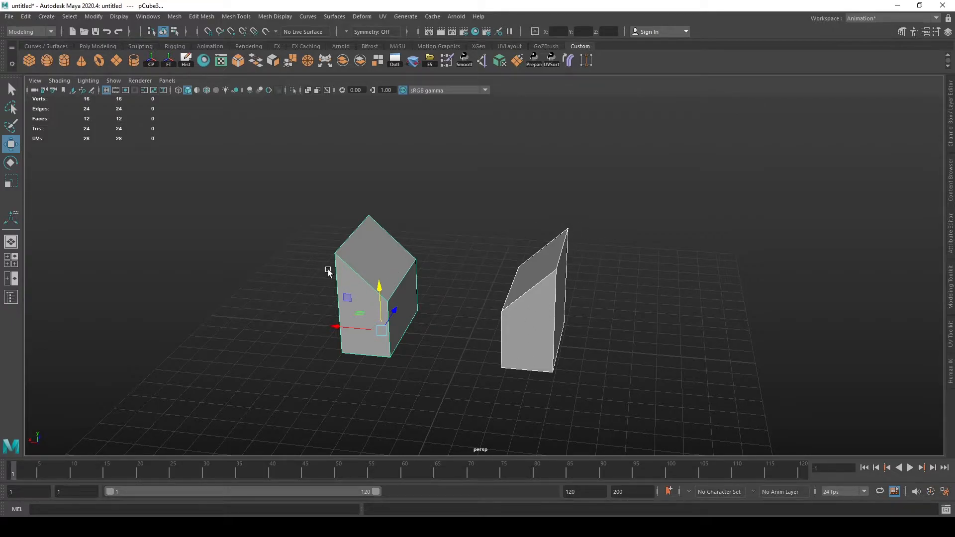
{"action": "mouse_move", "coordinate": [384, 247]}
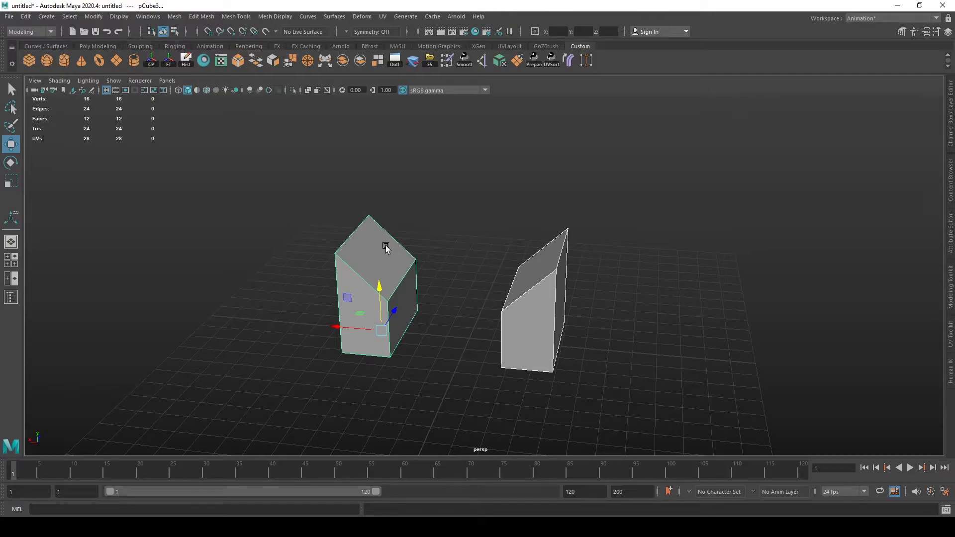
{"action": "mouse_move", "coordinate": [366, 236]}
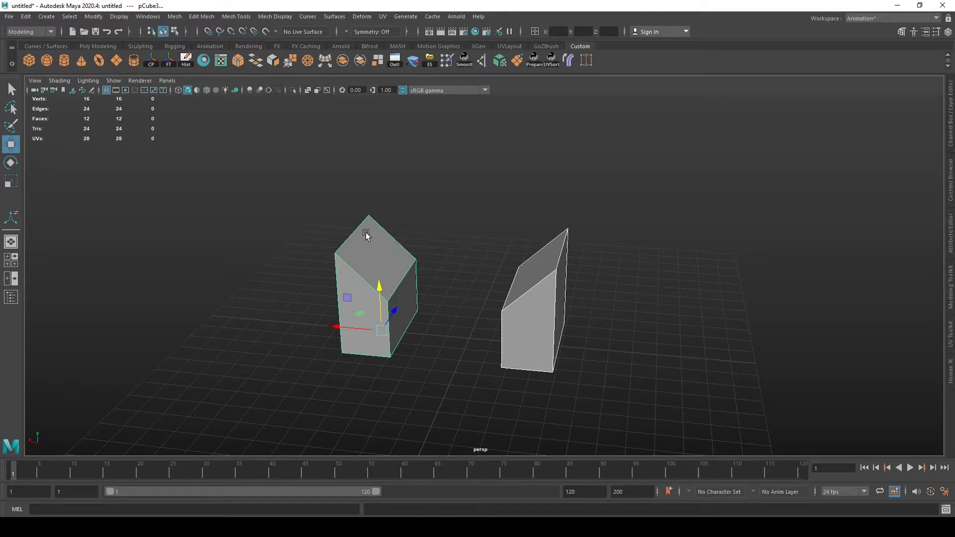
{"action": "mouse_move", "coordinate": [174, 16]}
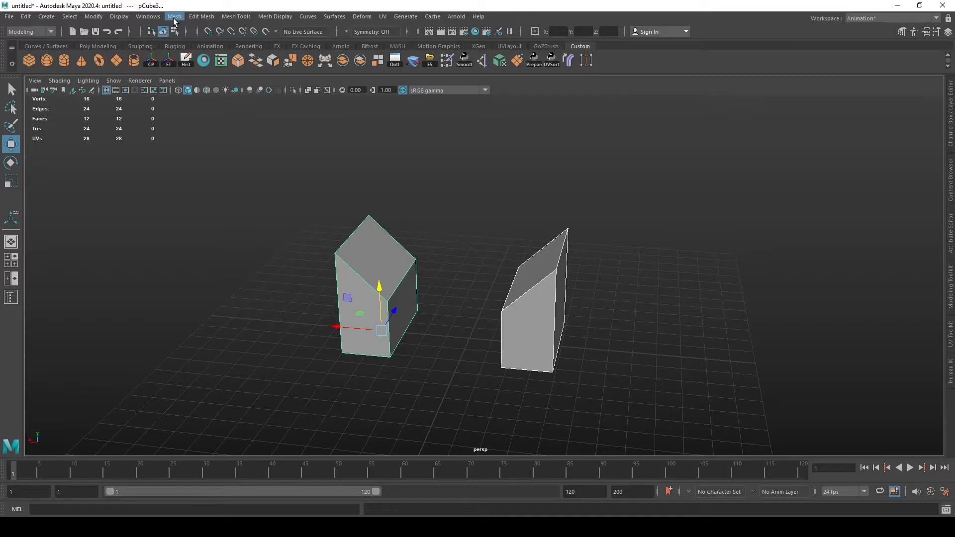
{"action": "left_click", "coordinate": [174, 16]}
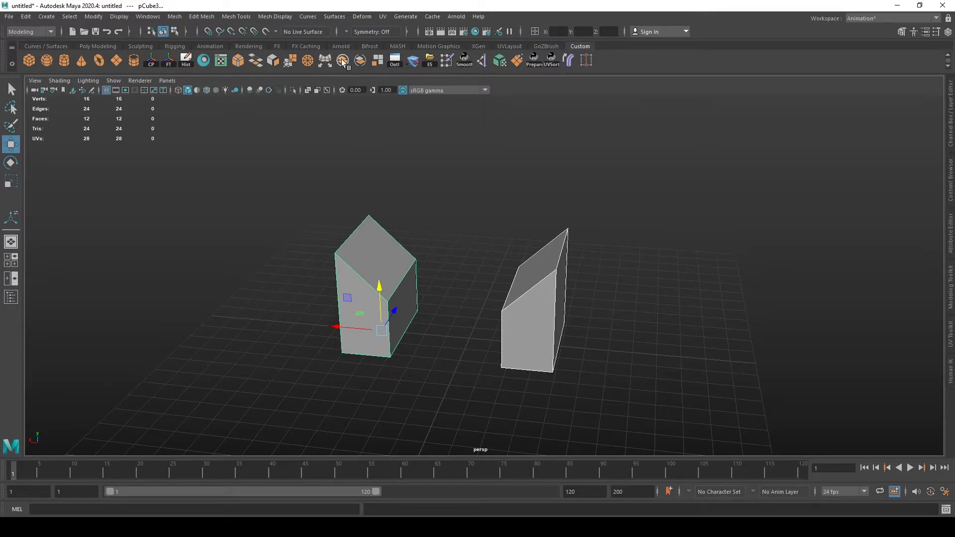
{"action": "mouse_move", "coordinate": [344, 60]}
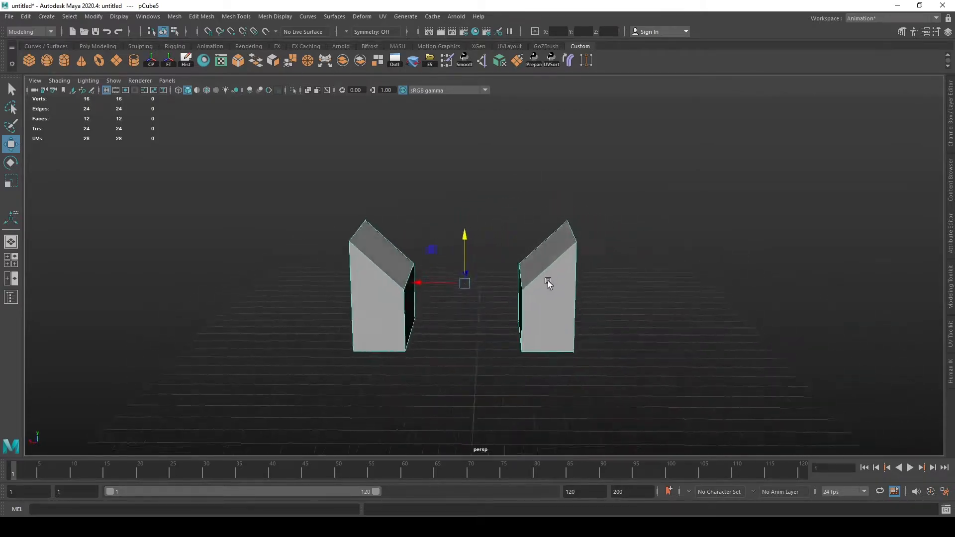
Switch to Face mode on the combined mesh and browse the Mesh and Edit Mesh menus
{"action": "right_click", "coordinate": [547, 283]}
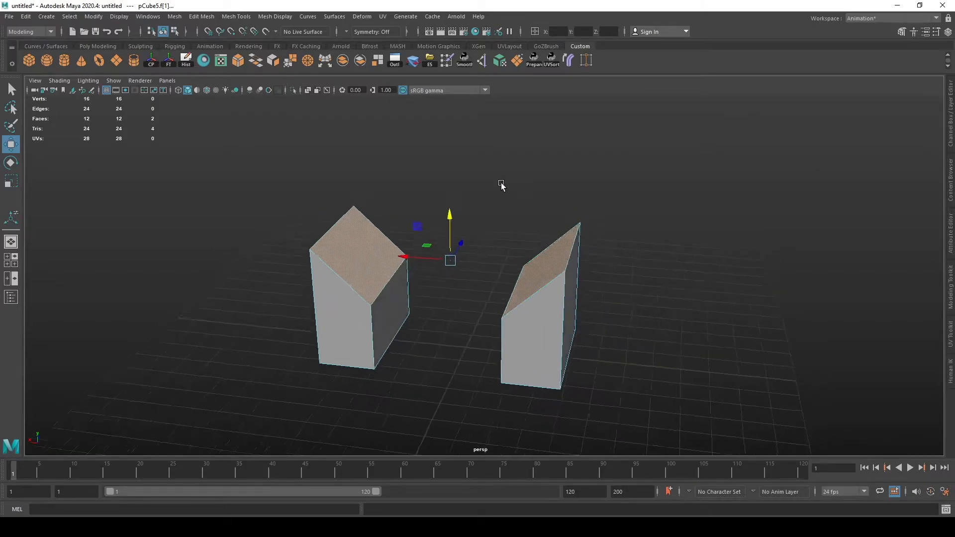
{"action": "left_click", "coordinate": [201, 16]}
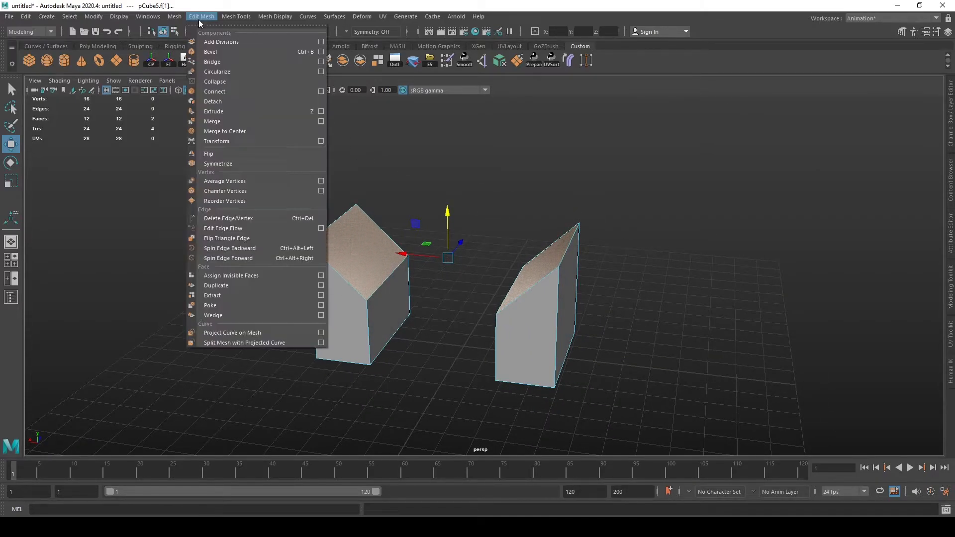
{"action": "left_click", "coordinate": [174, 16]}
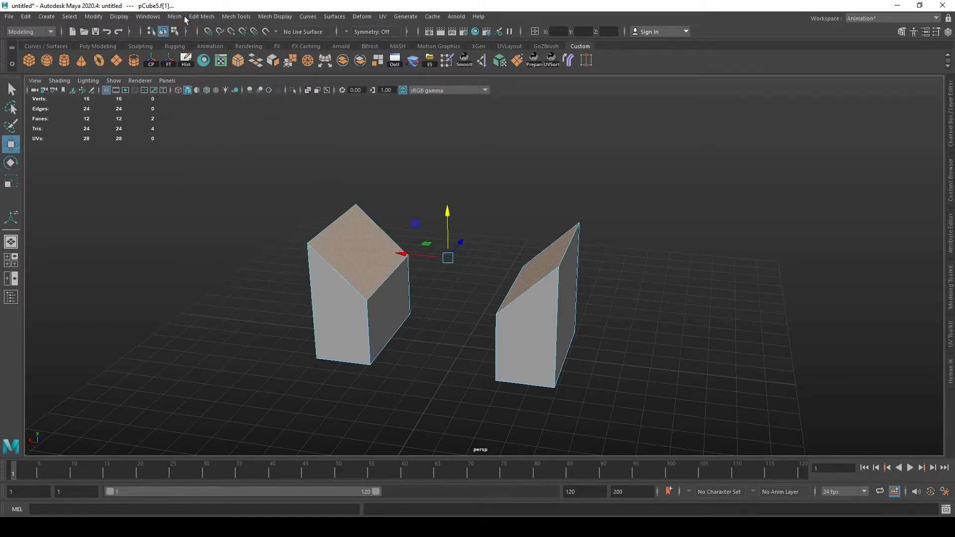
{"action": "left_click", "coordinate": [173, 16]}
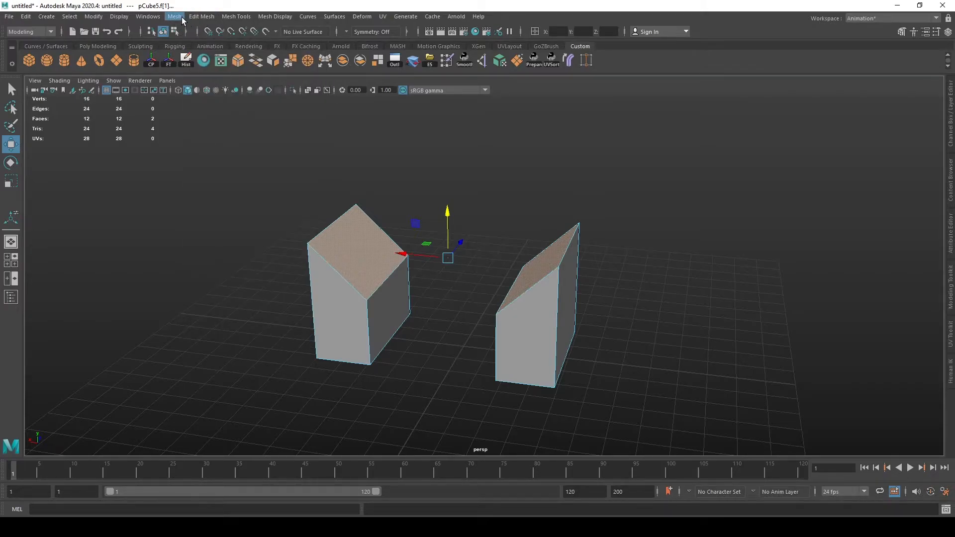
{"action": "left_click", "coordinate": [28, 31]}
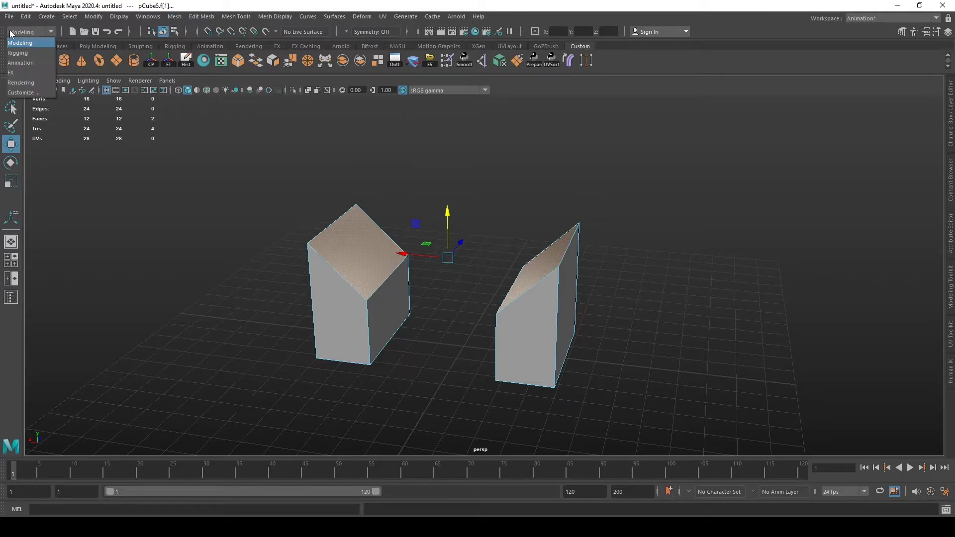
{"action": "mouse_move", "coordinate": [33, 31]}
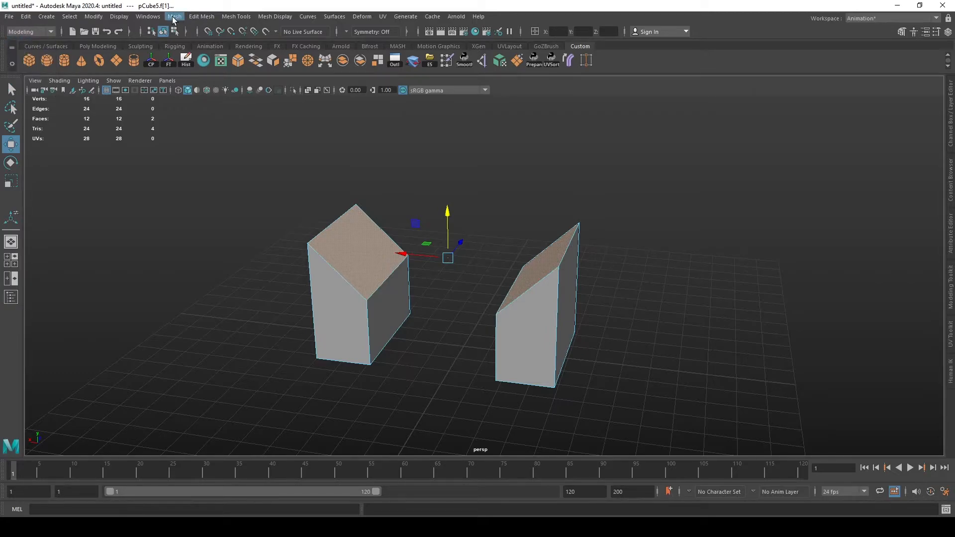
{"action": "mouse_move", "coordinate": [199, 20]}
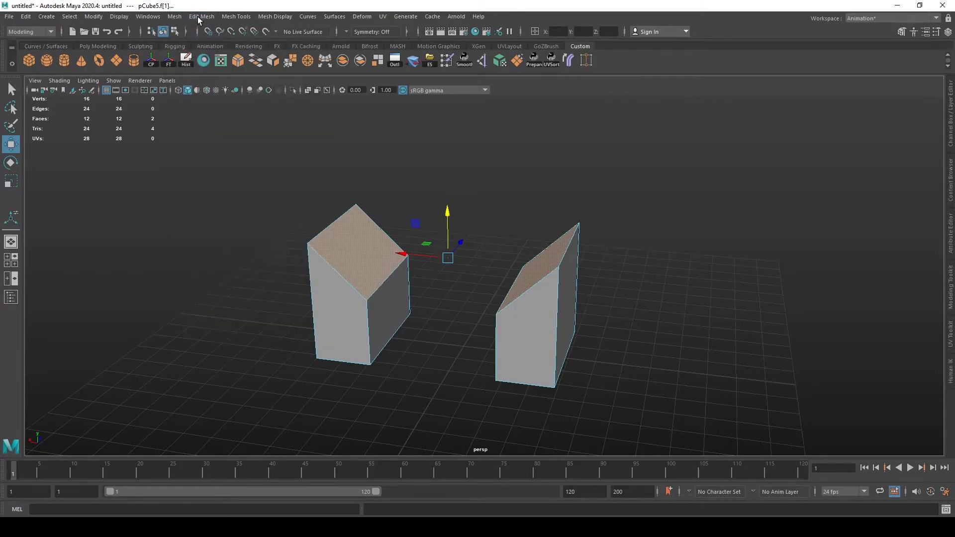
{"action": "left_click", "coordinate": [201, 16]}
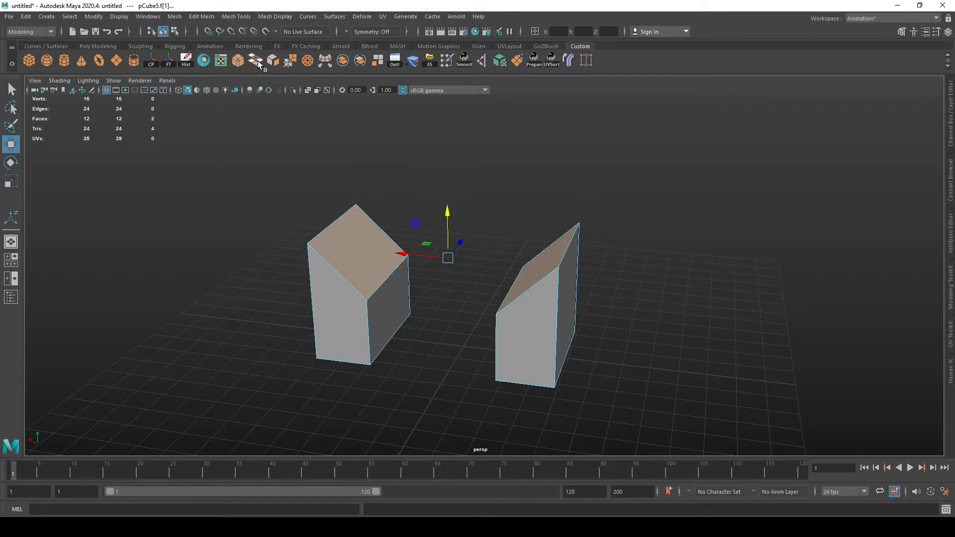
Bridge the two selected slanted faces into one arch-shaped table solid
{"action": "left_click", "coordinate": [201, 16]}
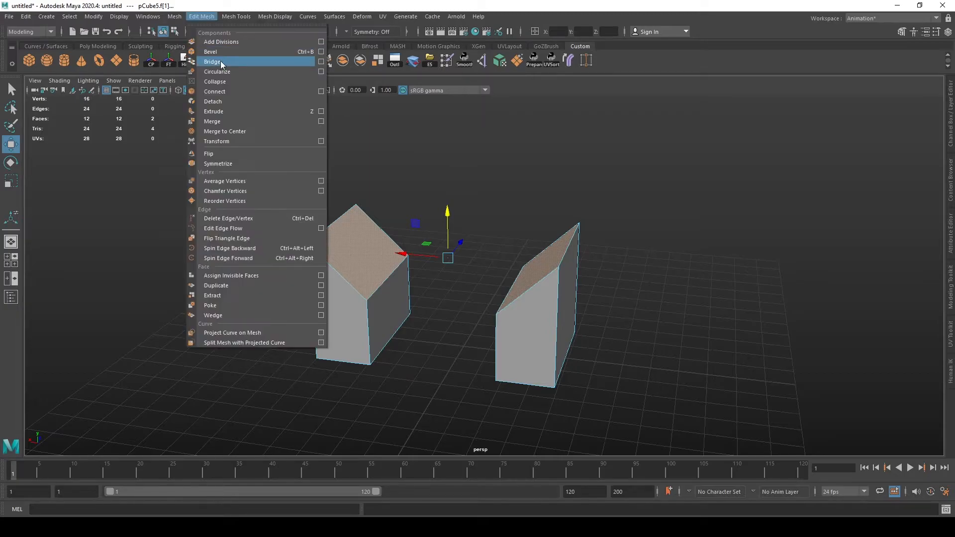
{"action": "left_click", "coordinate": [212, 62]}
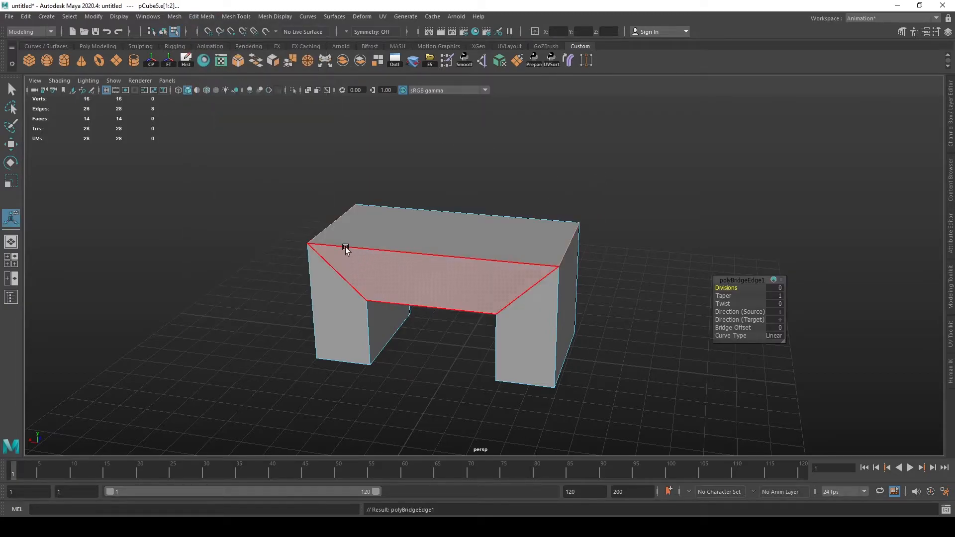
{"action": "left_click_drag", "start_coordinate": [427, 274], "coordinate": [576, 210]}
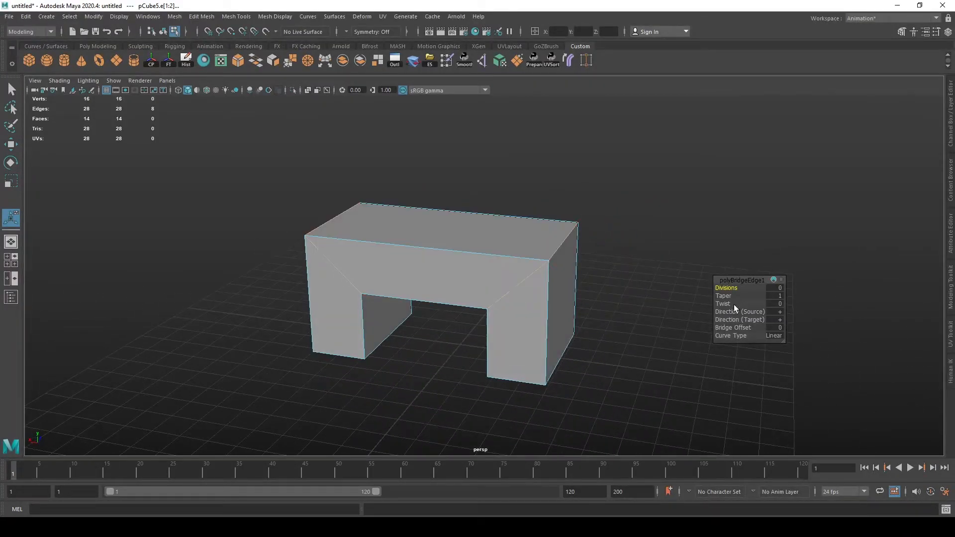
{"action": "mouse_move", "coordinate": [625, 289]}
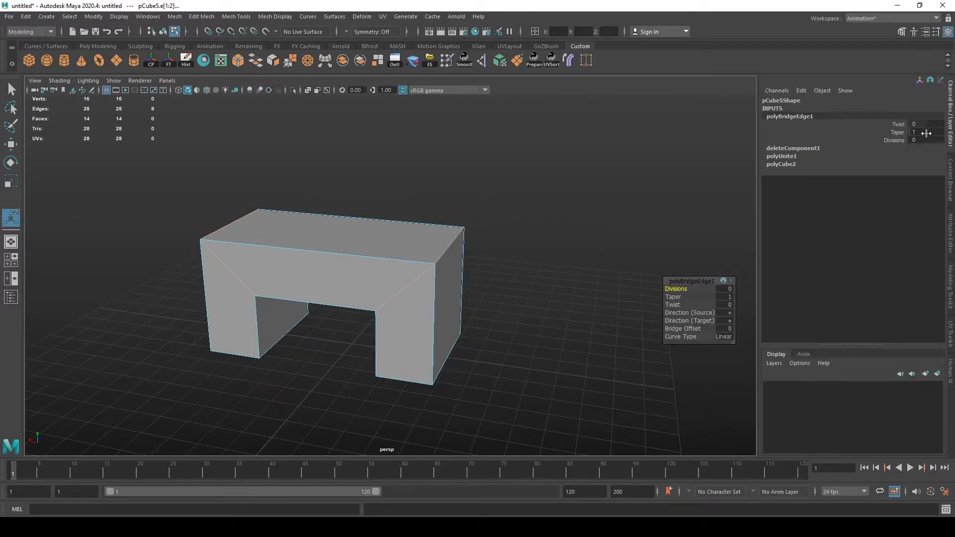
{"action": "mouse_move", "coordinate": [874, 150]}
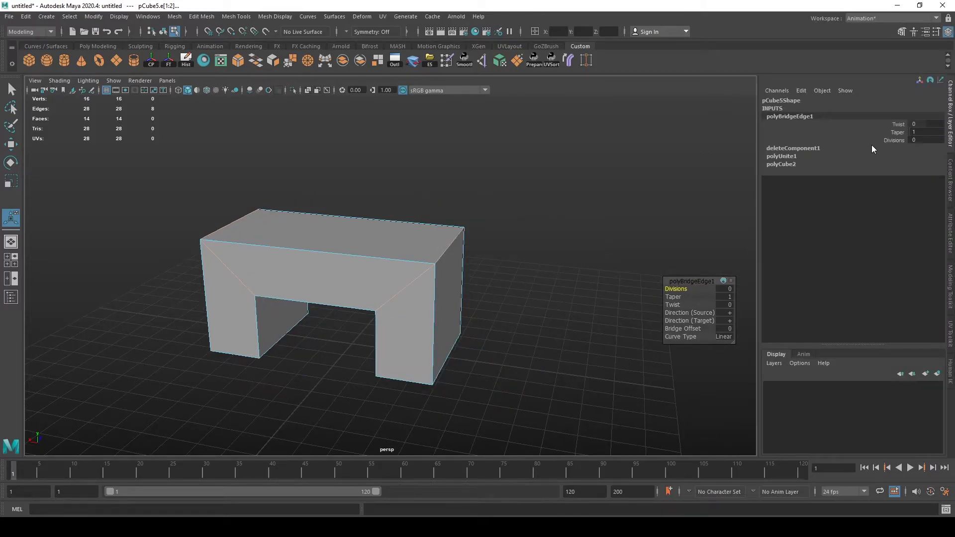
Raise the bridge Divisions to 8 and try the Blend curve type
{"action": "left_click", "coordinate": [426, 249]}
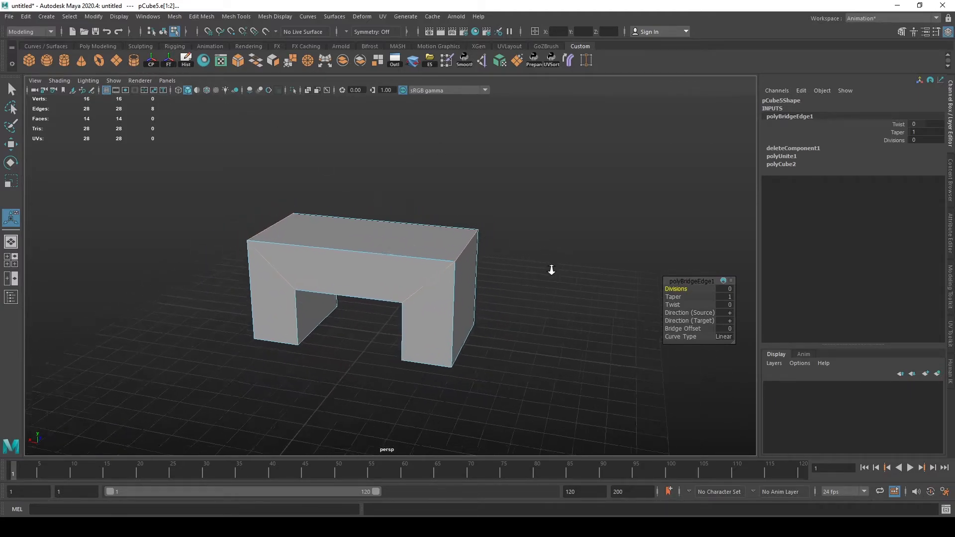
{"action": "left_click_drag", "start_coordinate": [726, 289], "coordinate": [725, 305]}
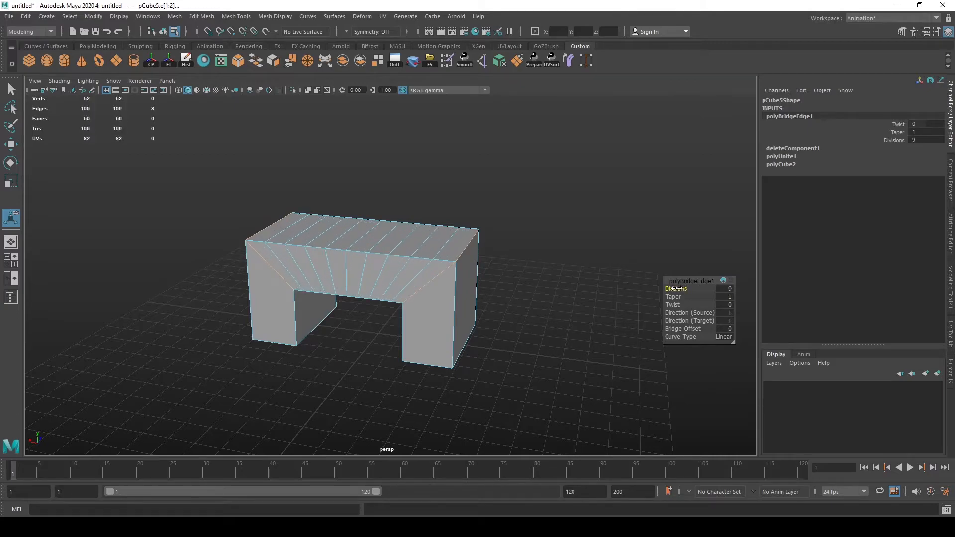
{"action": "left_click", "coordinate": [724, 337]}
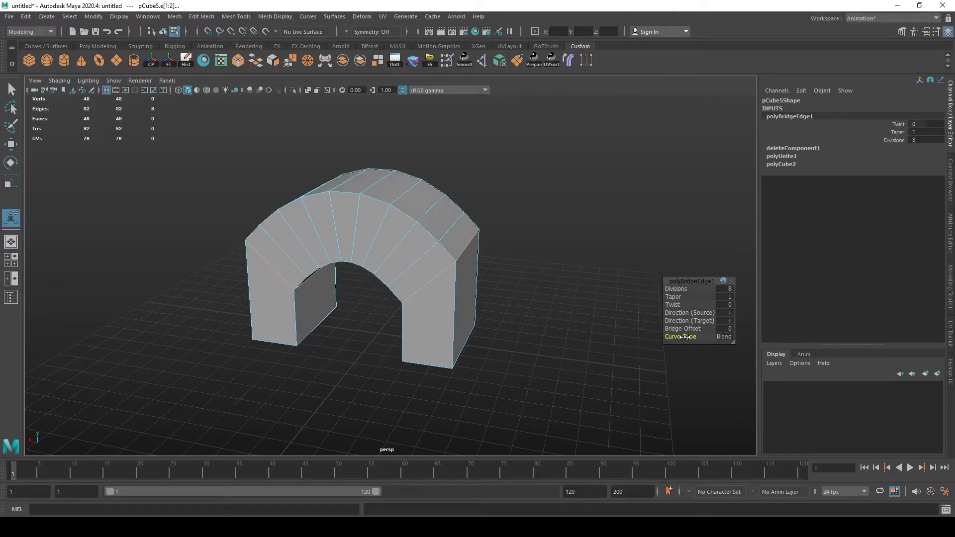
{"action": "left_click", "coordinate": [265, 261]}
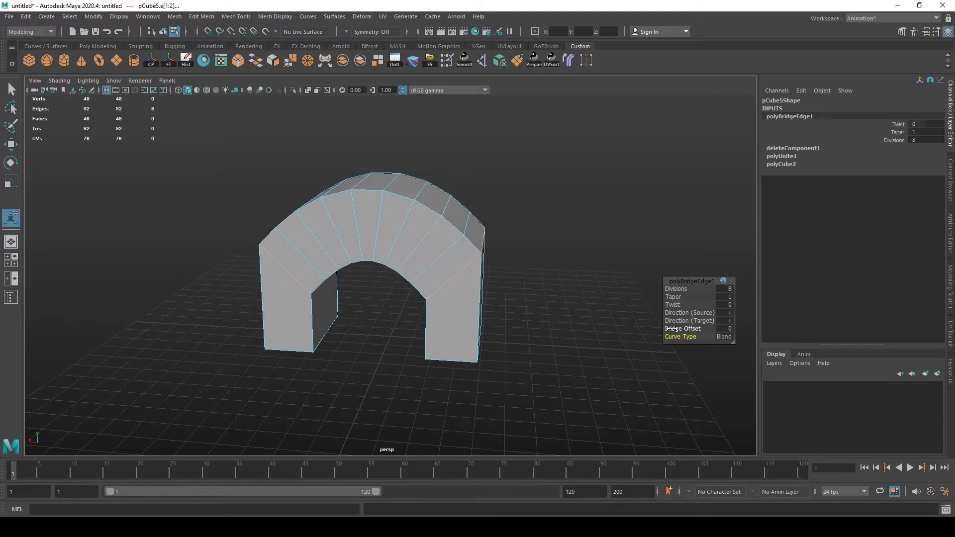
Restore Linear curve type, test Twist and reset it to 0, then undo the bridge
{"action": "left_click", "coordinate": [725, 337]}
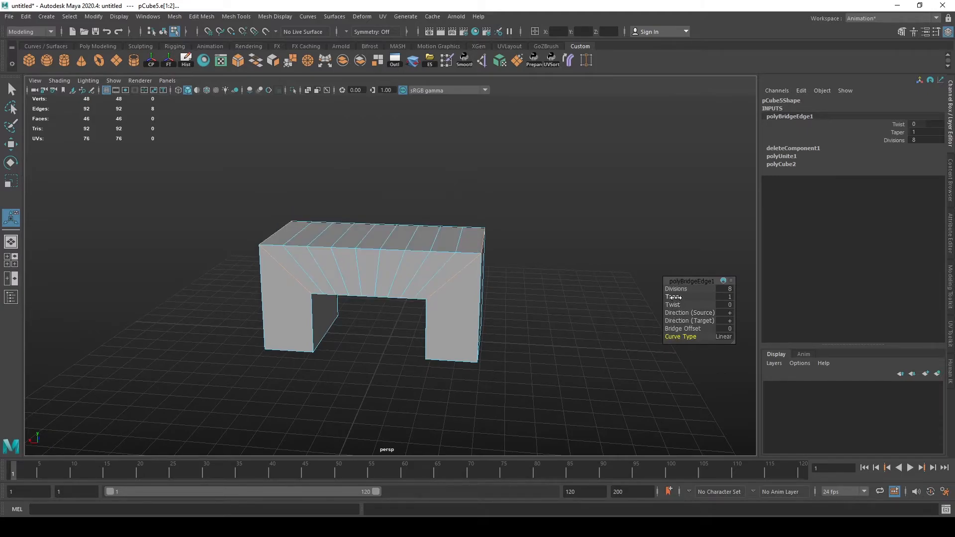
{"action": "left_click_drag", "start_coordinate": [701, 305], "coordinate": [605, 298]}
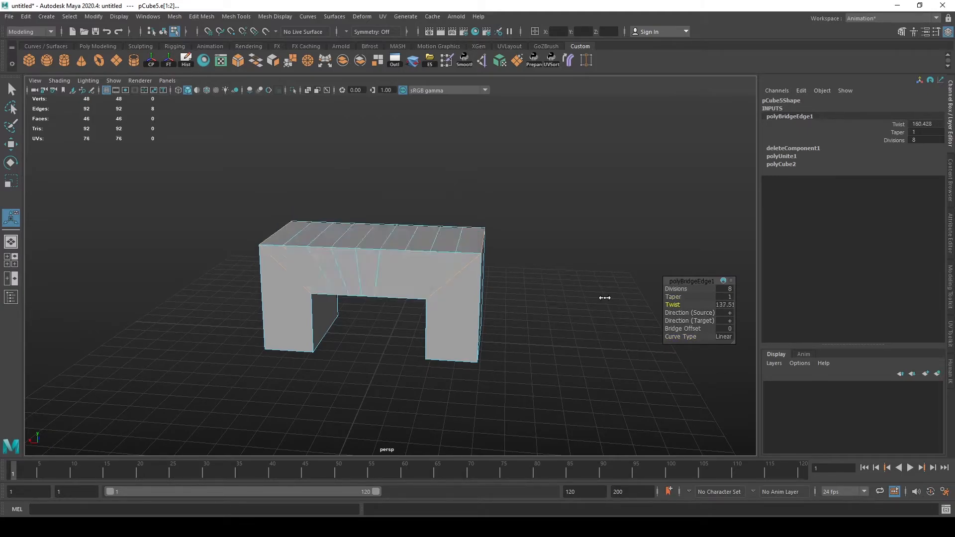
{"action": "left_click_drag", "start_coordinate": [605, 297], "coordinate": [625, 282]}
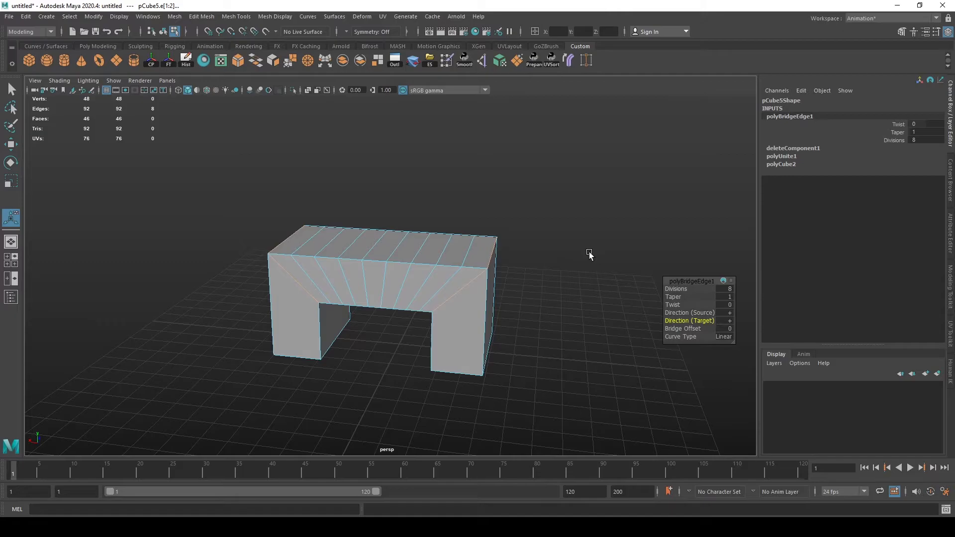
{"action": "key", "text": "ctrl+z"}
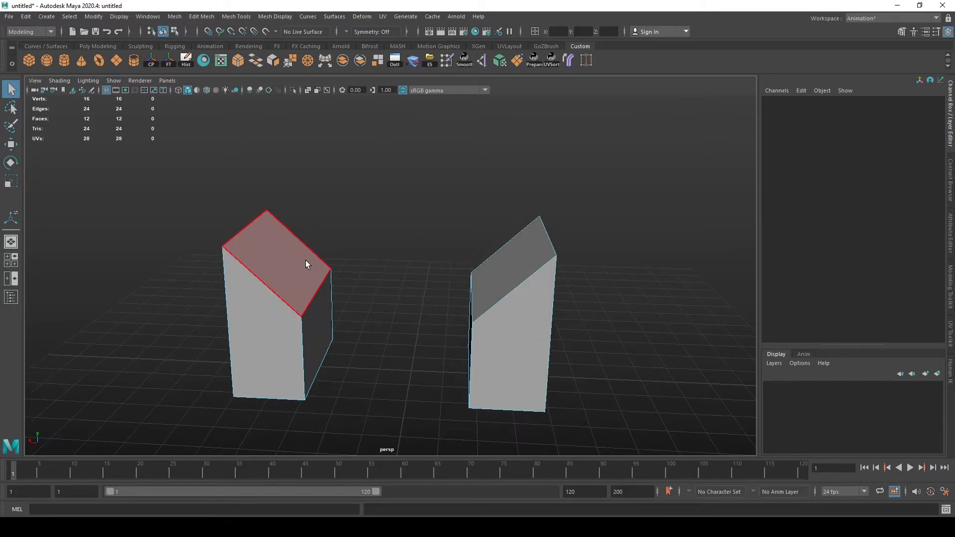
Enter Vertex mode and select a top corner vertex of the left box
{"action": "right_click", "coordinate": [307, 264]}
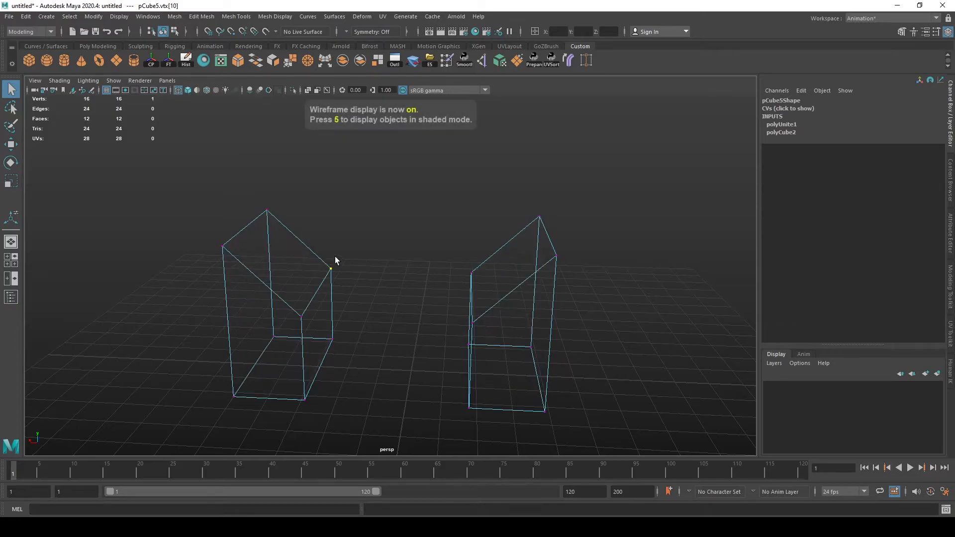
{"action": "mouse_move", "coordinate": [327, 243]}
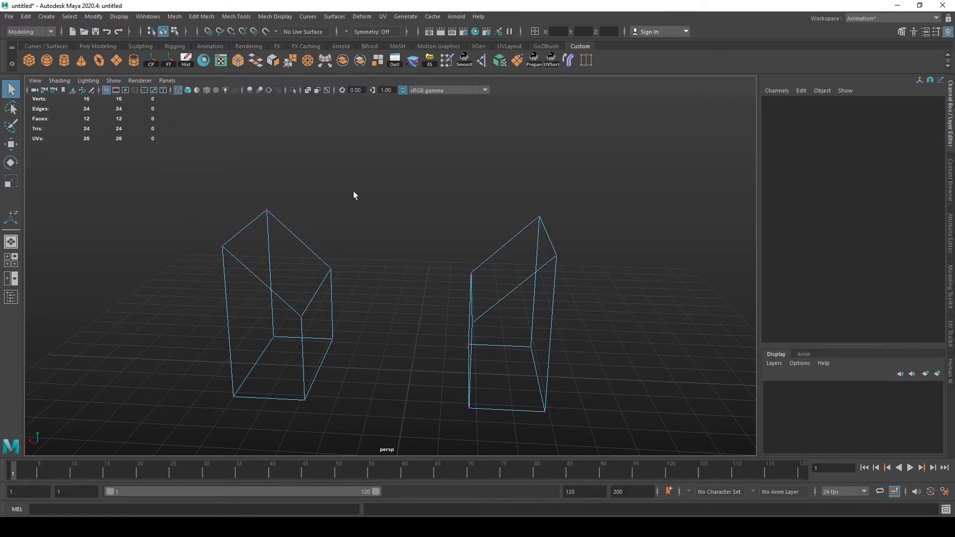
{"action": "left_click", "coordinate": [266, 210]}
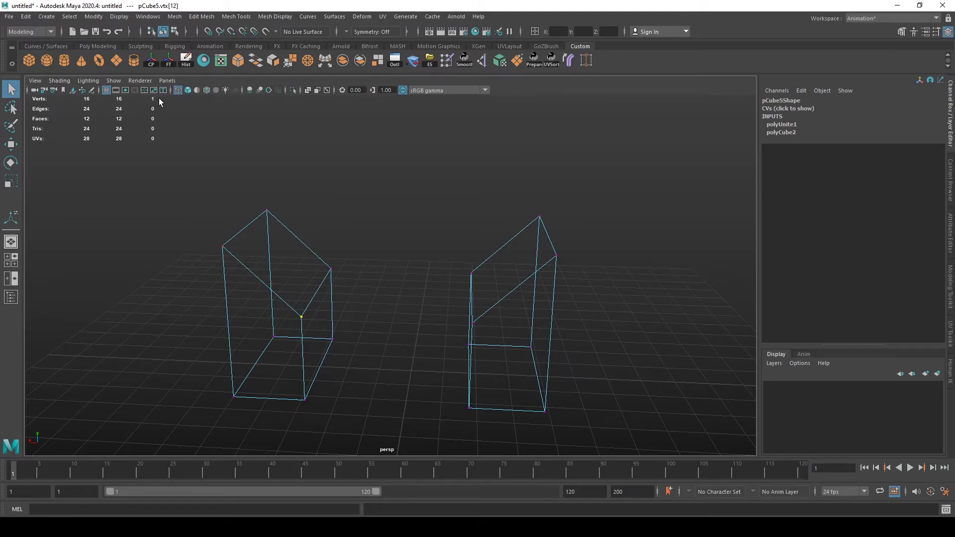
{"action": "left_click_drag", "start_coordinate": [195, 160], "coordinate": [377, 313]}
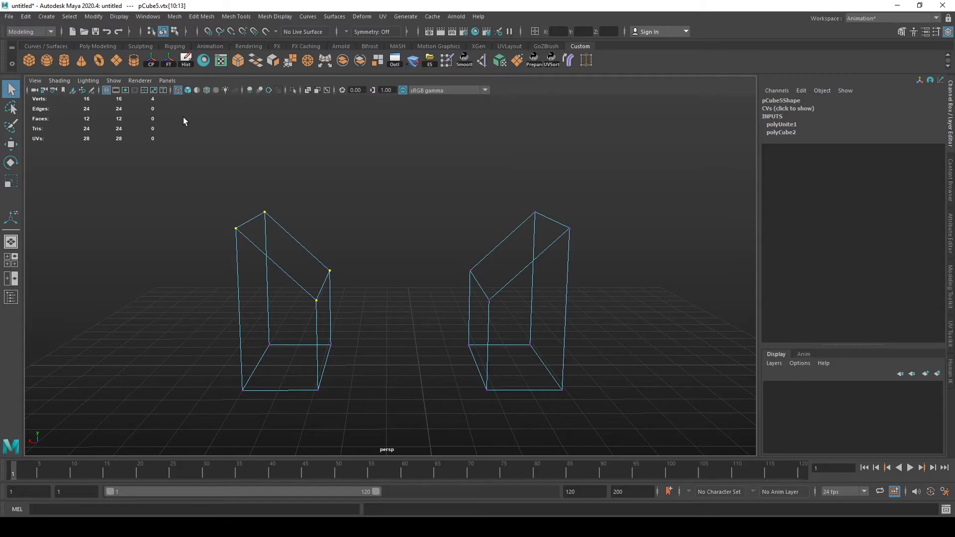
{"action": "mouse_move", "coordinate": [158, 120]}
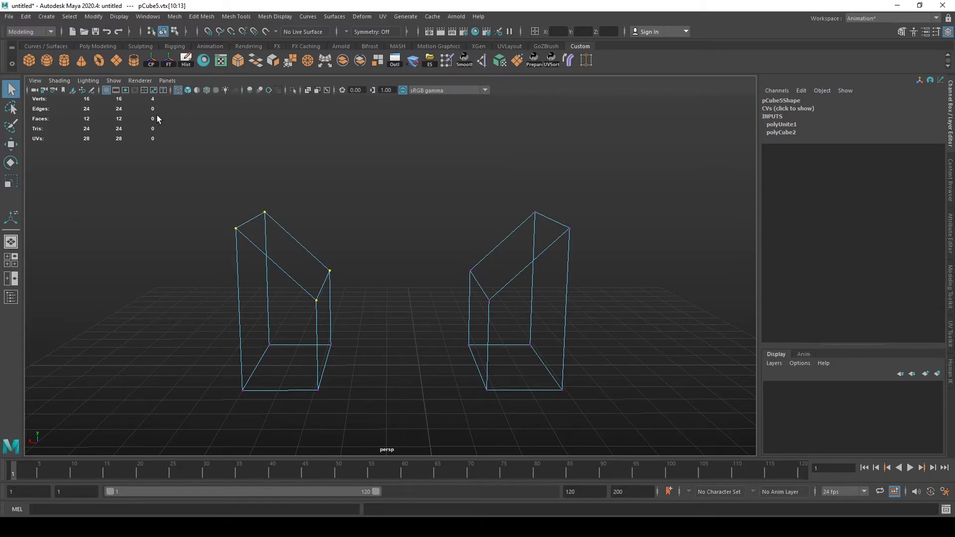
{"action": "mouse_move", "coordinate": [382, 206]}
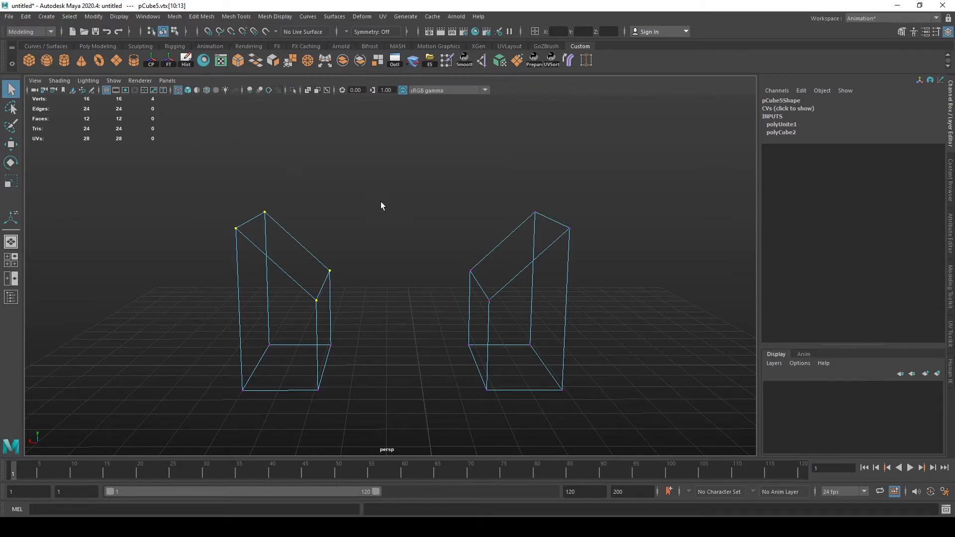
Select top corner vertices and apply Edit Mesh > Merge to Center
{"action": "left_click_drag", "start_coordinate": [431, 164], "coordinate": [592, 312]}
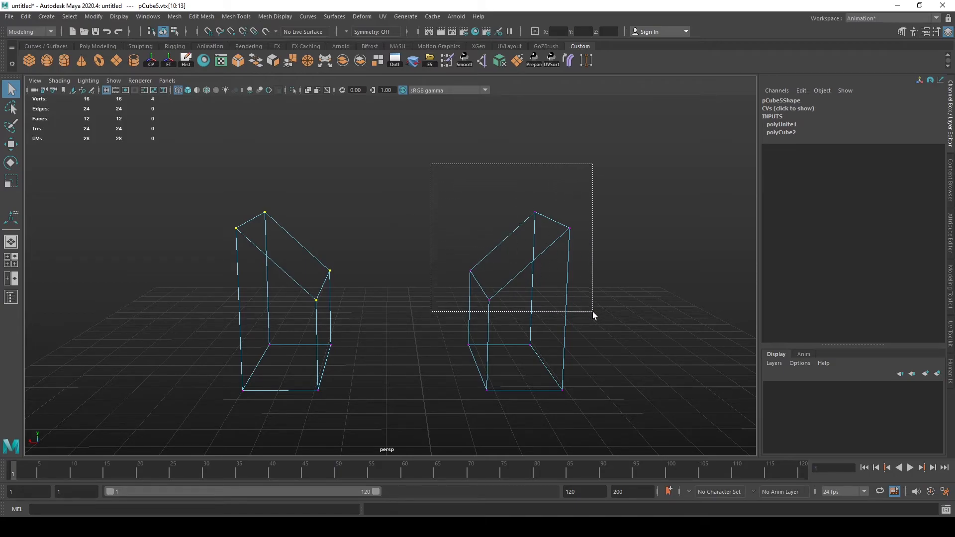
{"action": "right_click", "coordinate": [315, 252]}
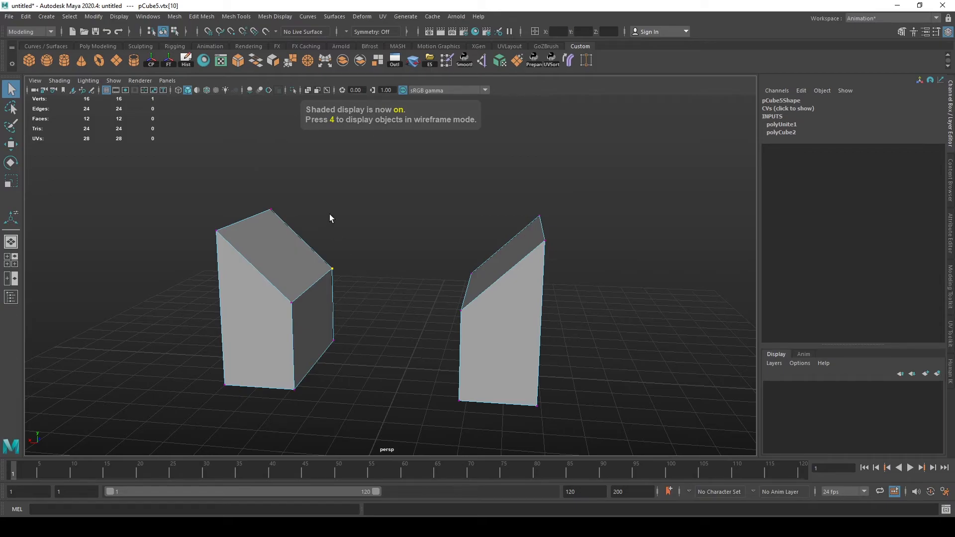
{"action": "left_click", "coordinate": [201, 16]}
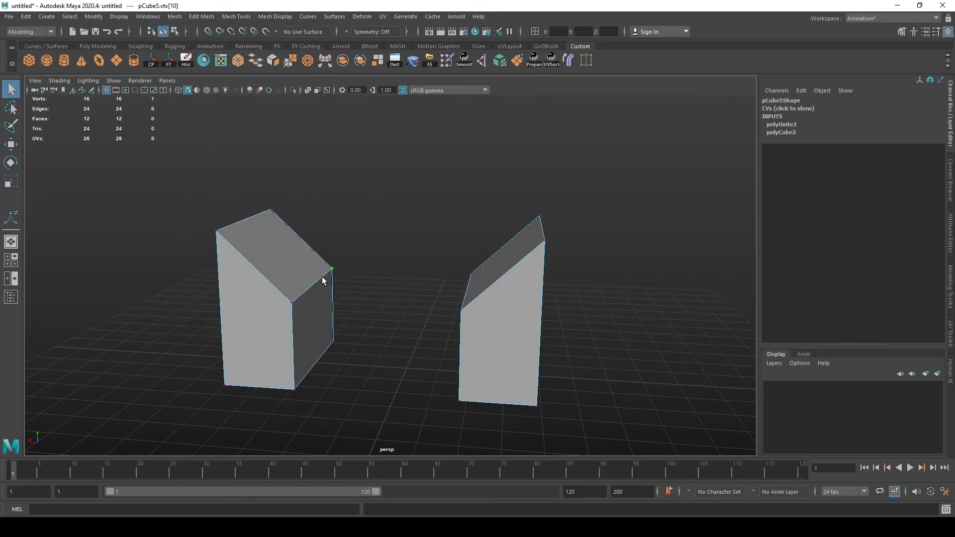
{"action": "left_click", "coordinate": [201, 16]}
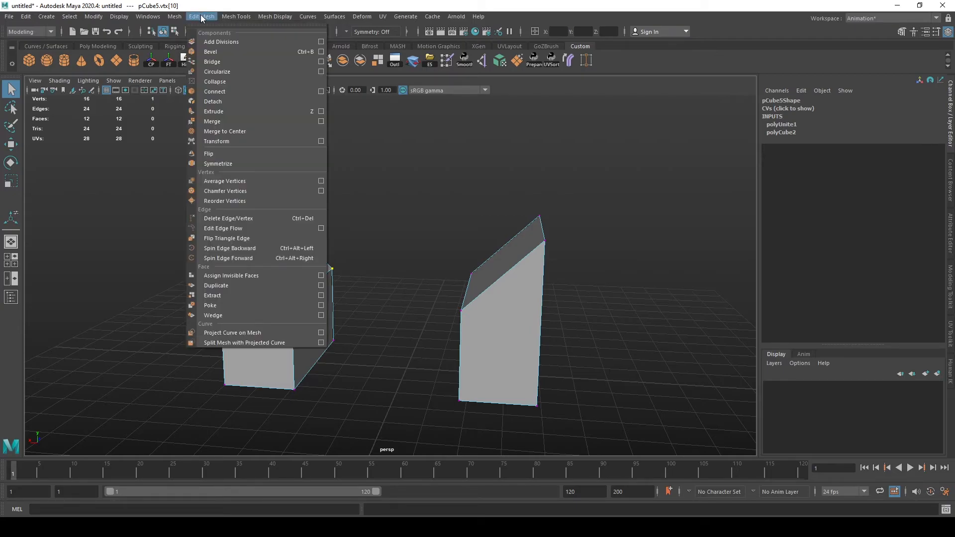
{"action": "mouse_move", "coordinate": [239, 132]}
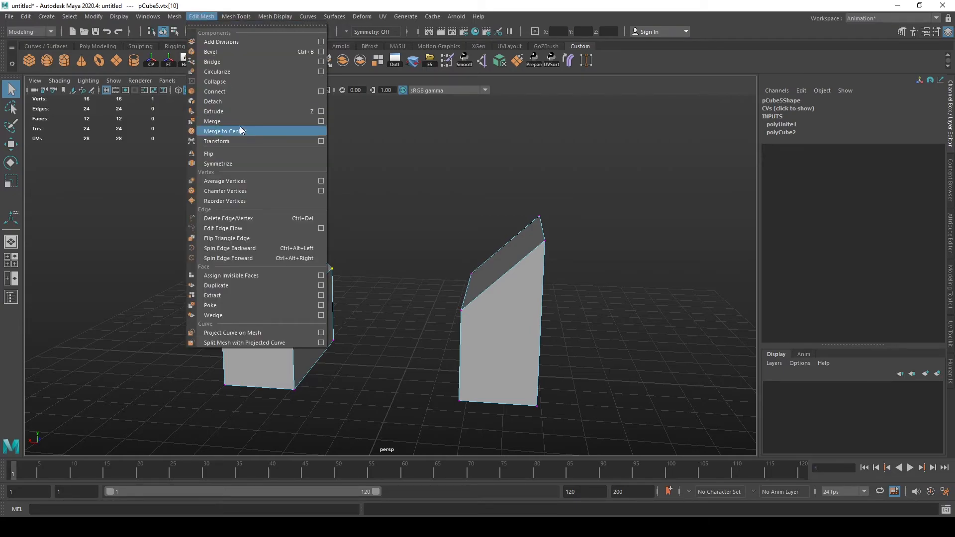
{"action": "left_click", "coordinate": [221, 132]}
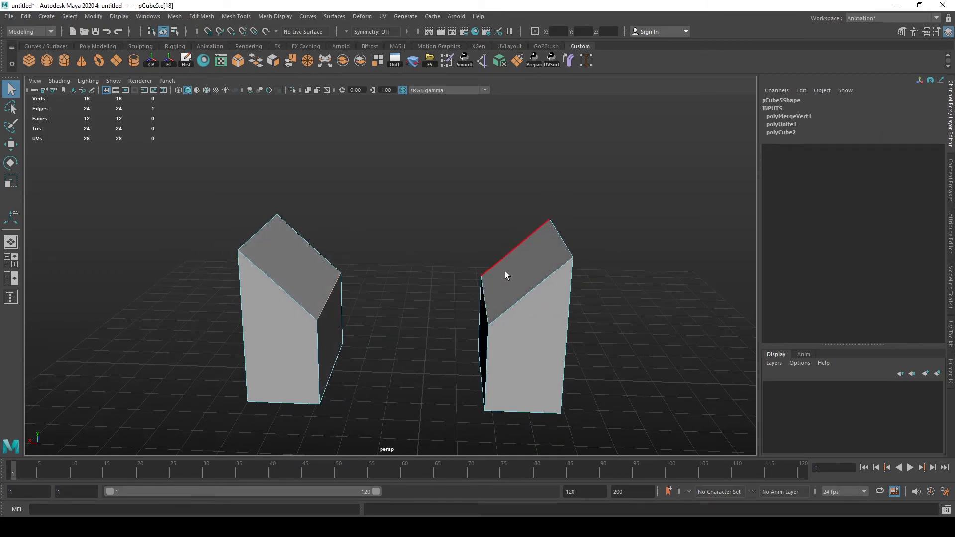
Delete the slanted top faces and bridge the open top edges of both boxes
{"action": "left_click", "coordinate": [301, 278]}
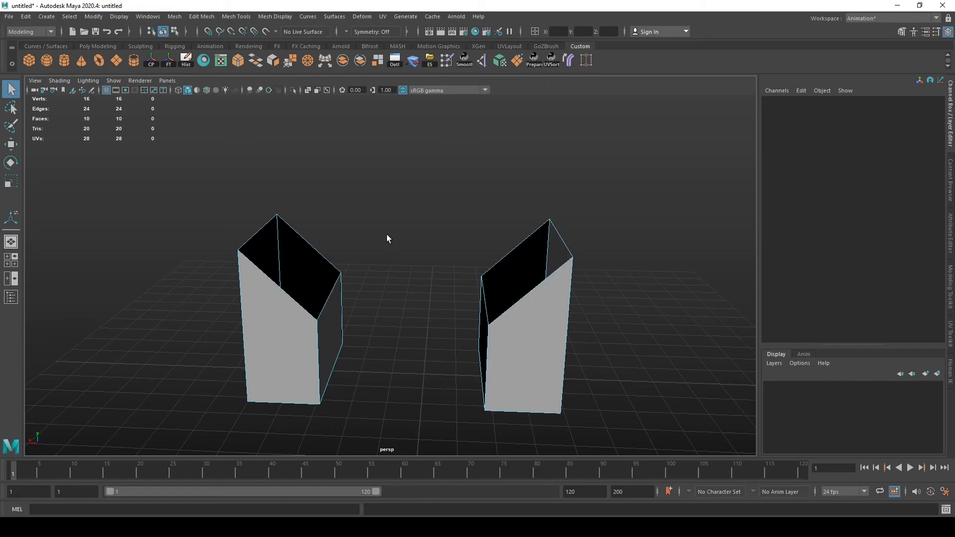
{"action": "left_click", "coordinate": [482, 303]}
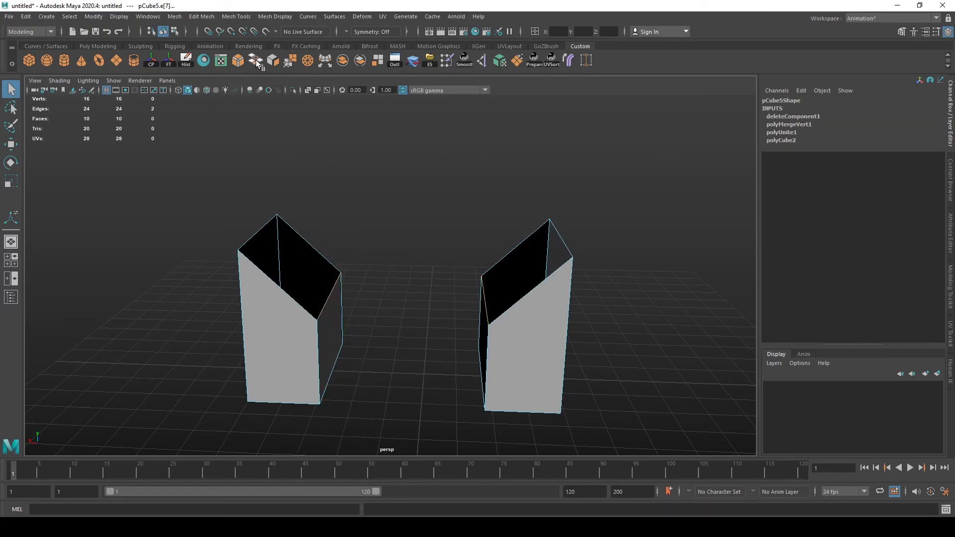
{"action": "left_click", "coordinate": [254, 59]}
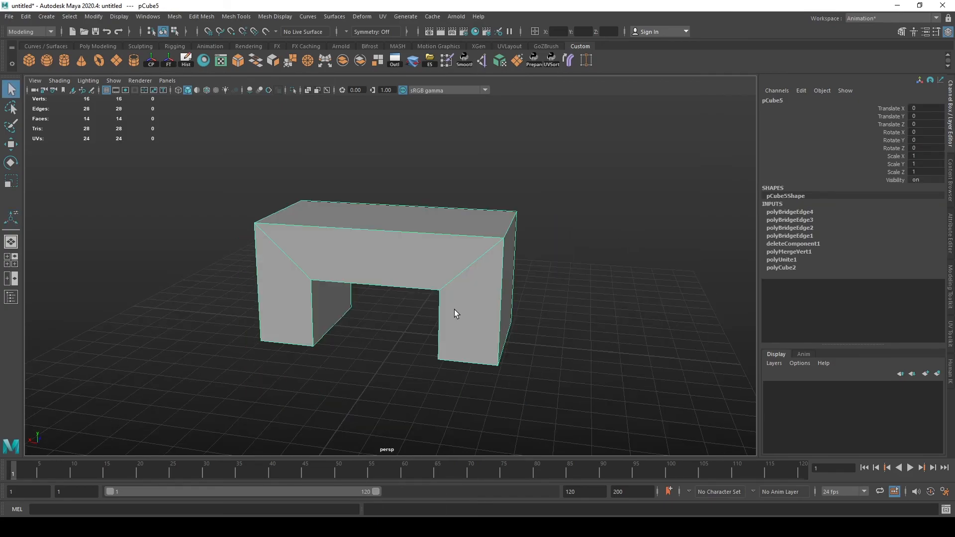
Orbit the view around the finished table-shaped mesh
{"action": "left_click_drag", "start_coordinate": [457, 314], "coordinate": [560, 334]}
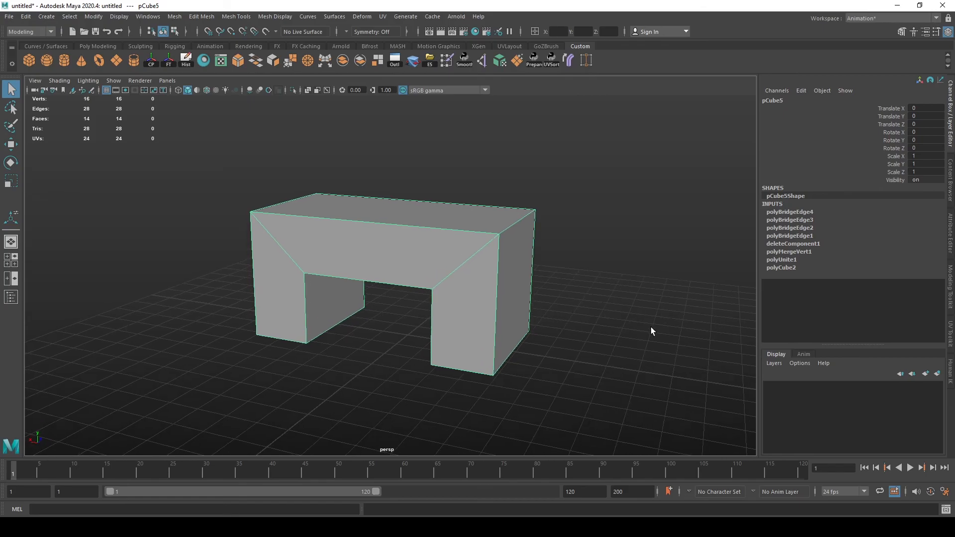
{"action": "mouse_move", "coordinate": [645, 326]}
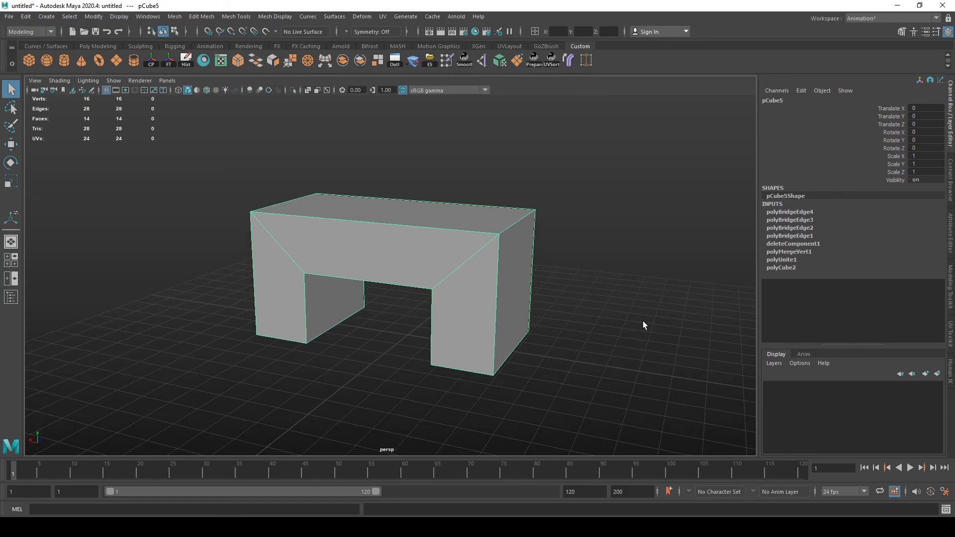